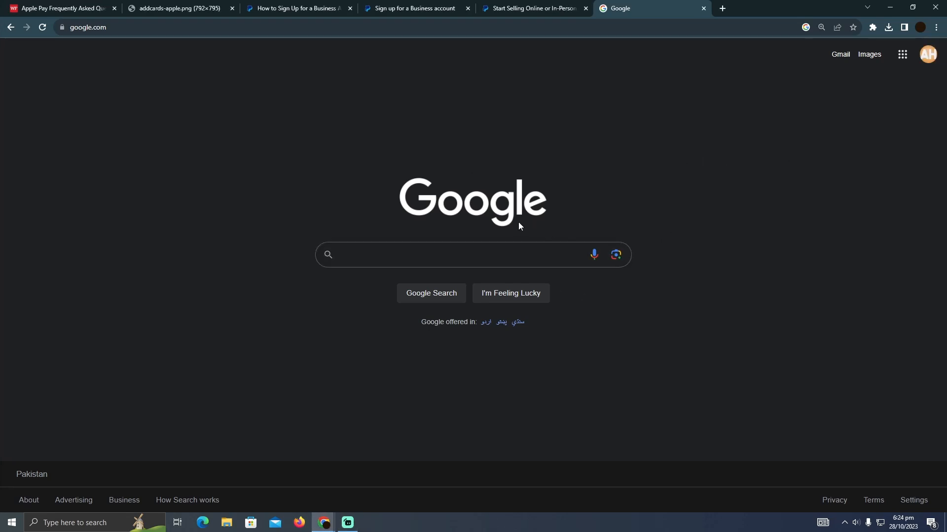
Search Google for 'apply work permit canada' using the recent suggestion.
click(472, 255)
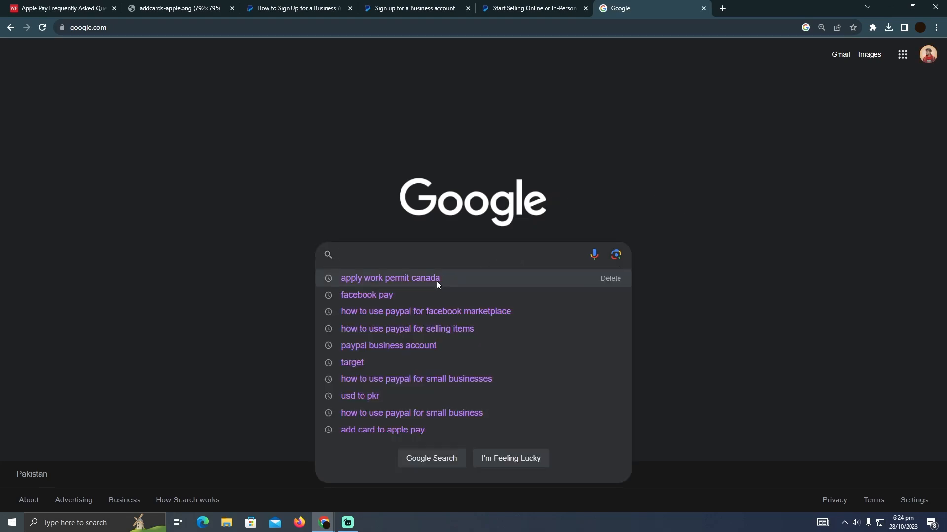
click(390, 278)
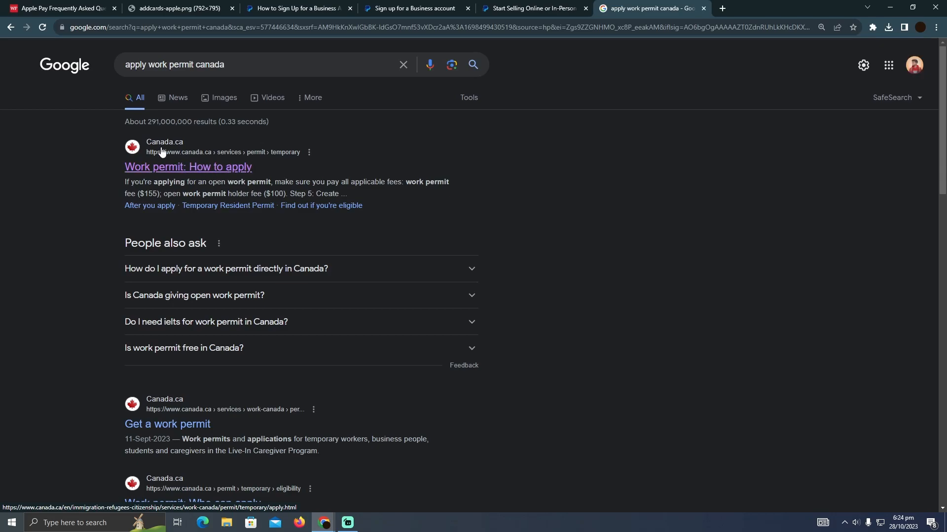
Follow 'Work permit: How to apply' to 'Create an account or sign in' and view sign-in options.
click(188, 167)
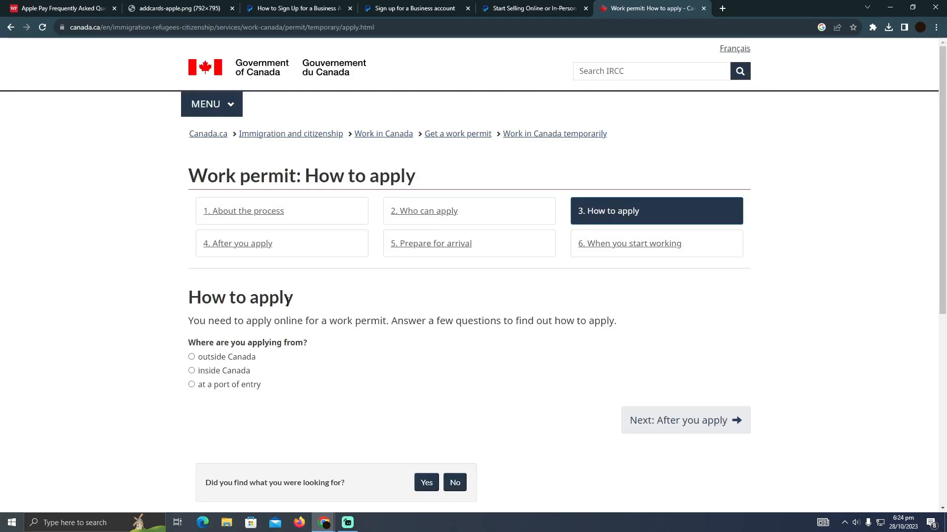
mouse_move(379, 198)
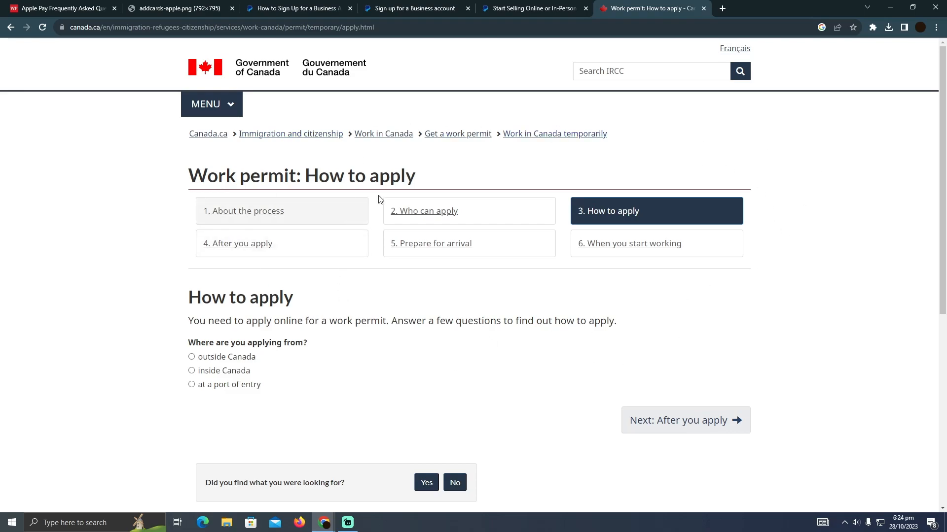
scroll(down, 3)
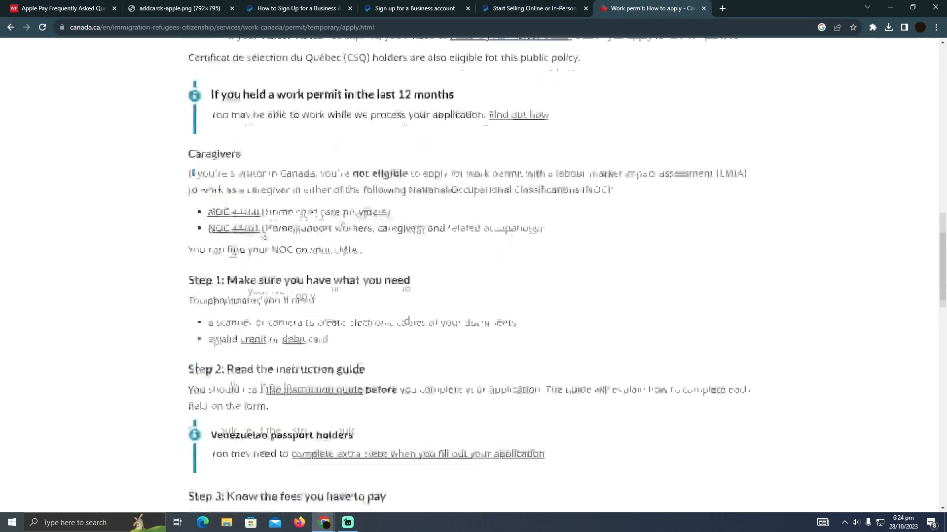
scroll(down, 3)
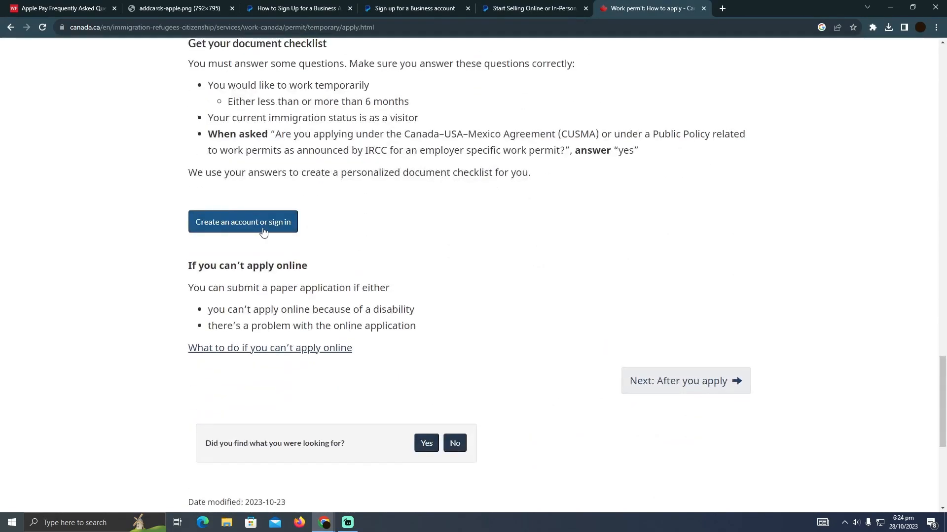
click(243, 222)
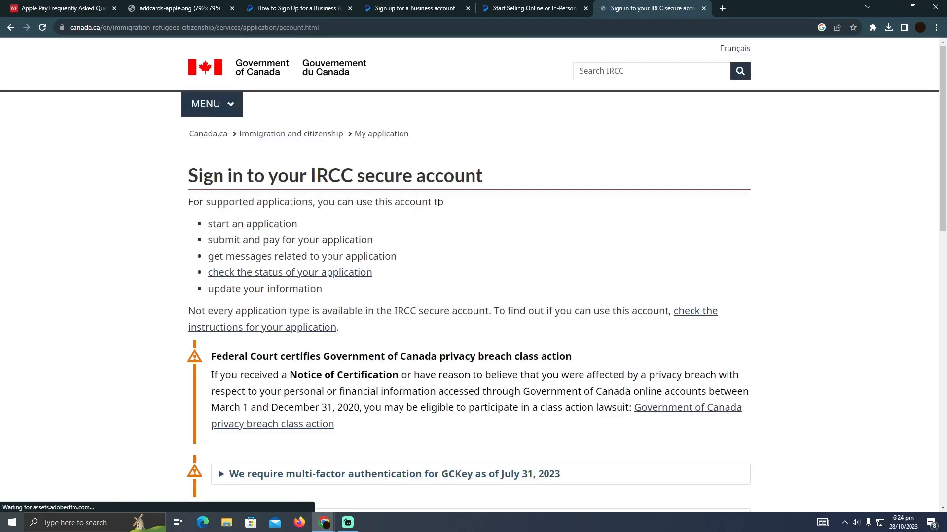
scroll(down, 3)
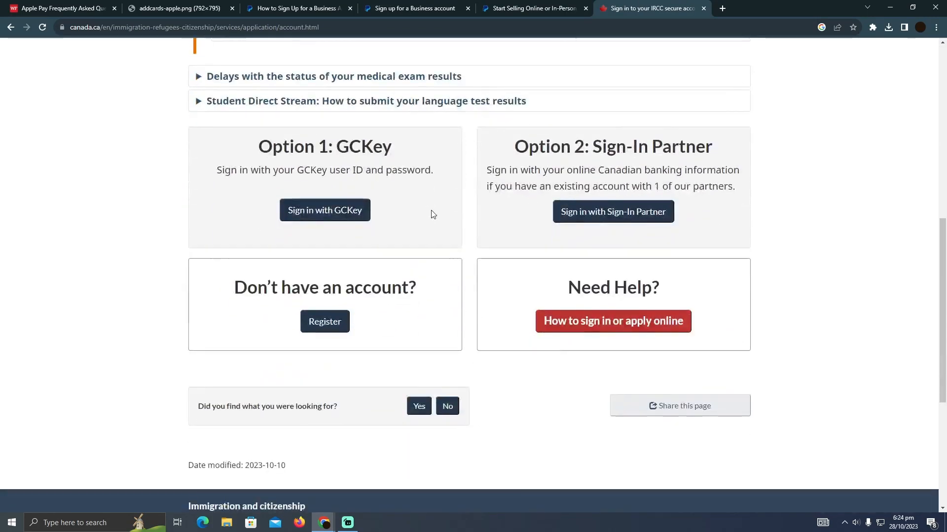
Choose Register under 'Don't have an account?' and review the GCKey and Sign-In Partner steps.
click(324, 322)
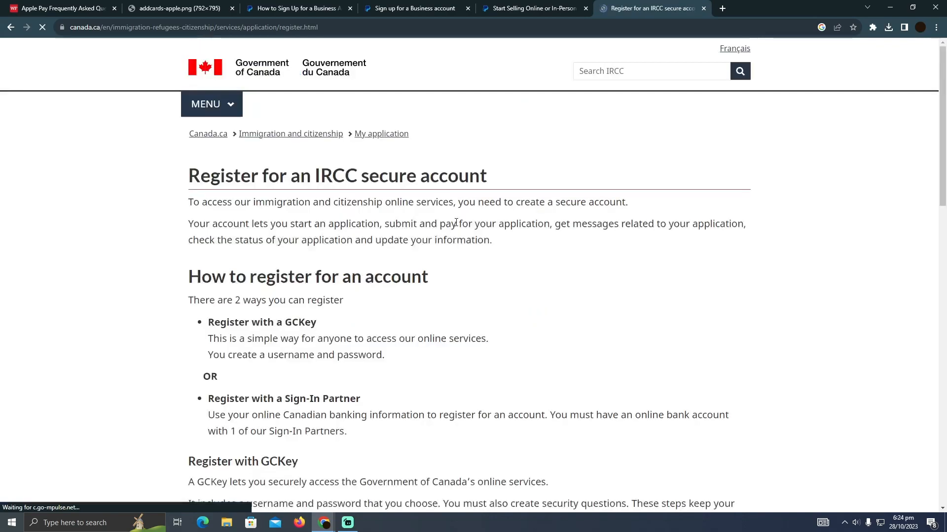
scroll(down, 3)
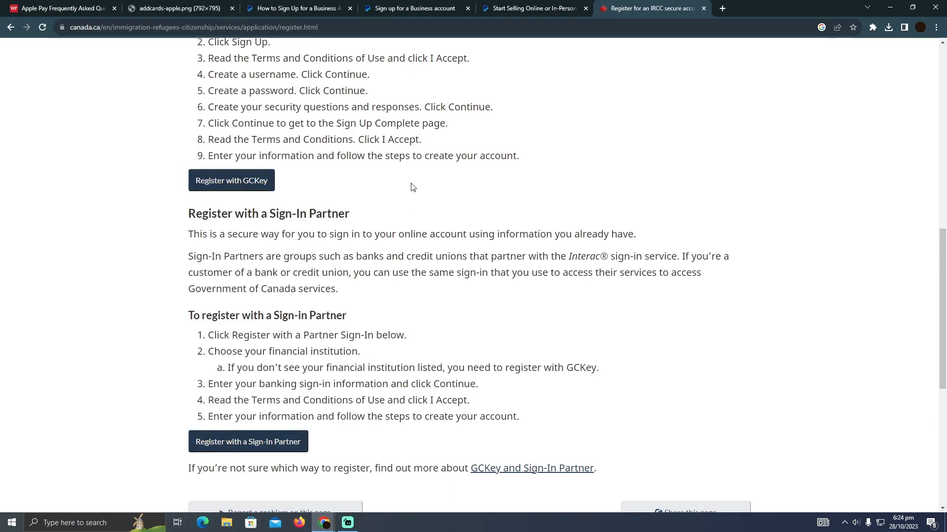
scroll(up, 3)
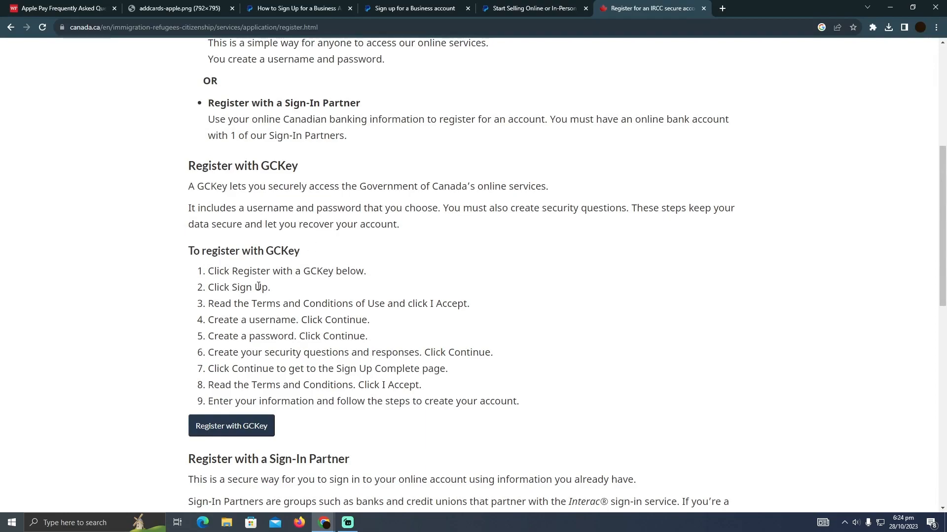